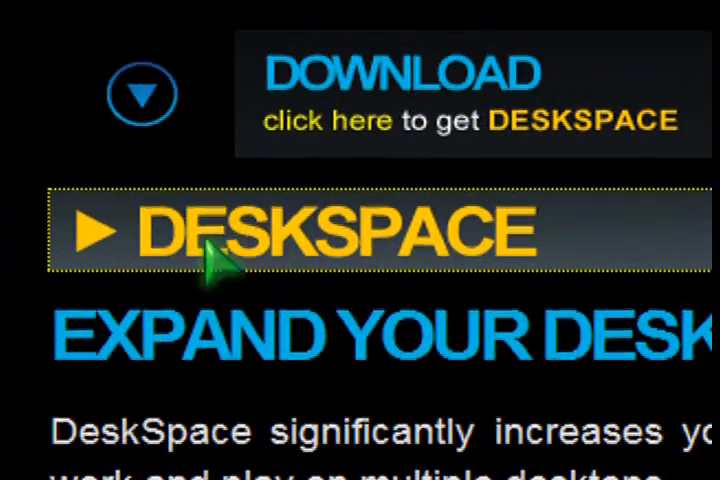
mouse_move(500, 240)
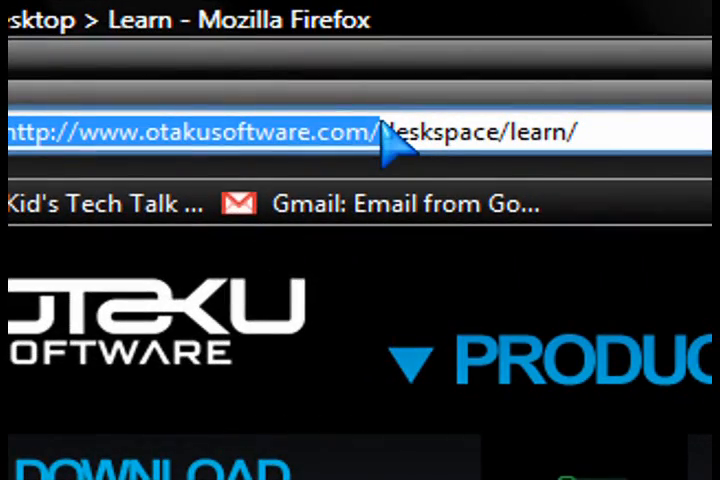
Scroll the DeskSpace Learn page down toward the minimum system requirements.
scroll(down, 3)
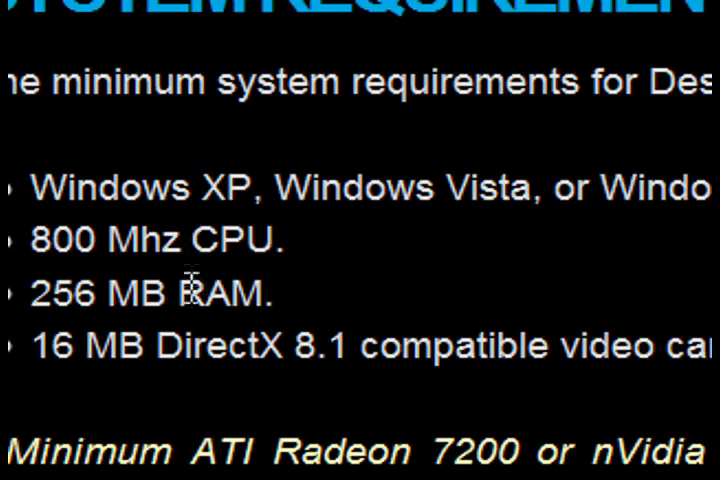
Scroll further down to the DeskSpace System Requirements section.
scroll(down, 3)
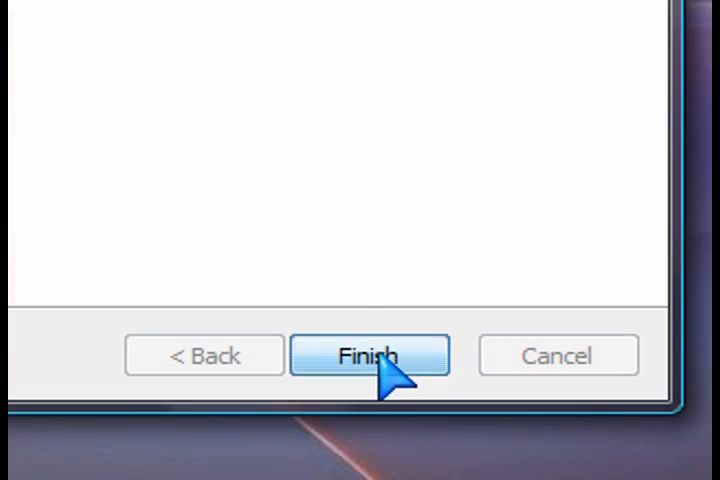
Finish the DeskSpace setup wizard to complete installation.
click(368, 355)
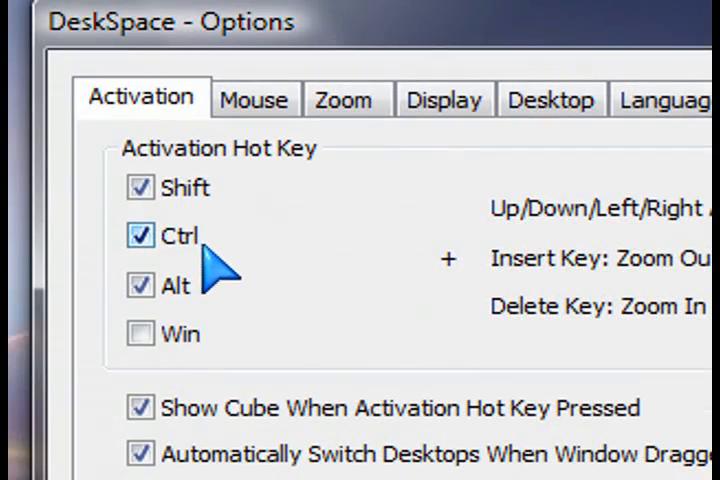
mouse_move(460, 310)
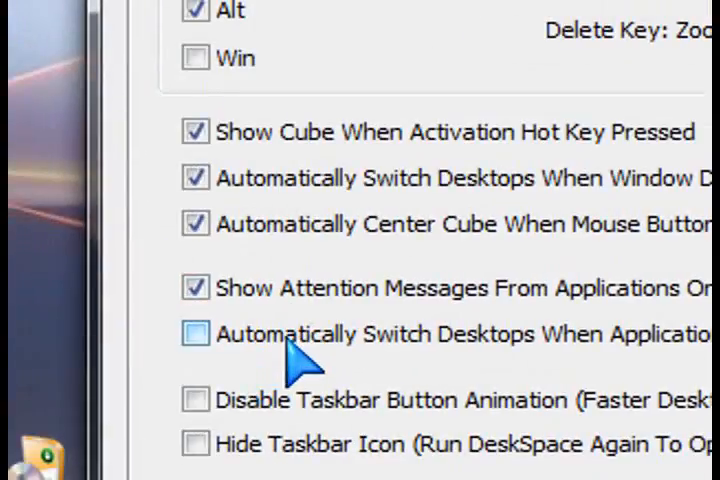
Scroll through the default Activation hot key settings, then switch to Mouse settings.
scroll(down, 3)
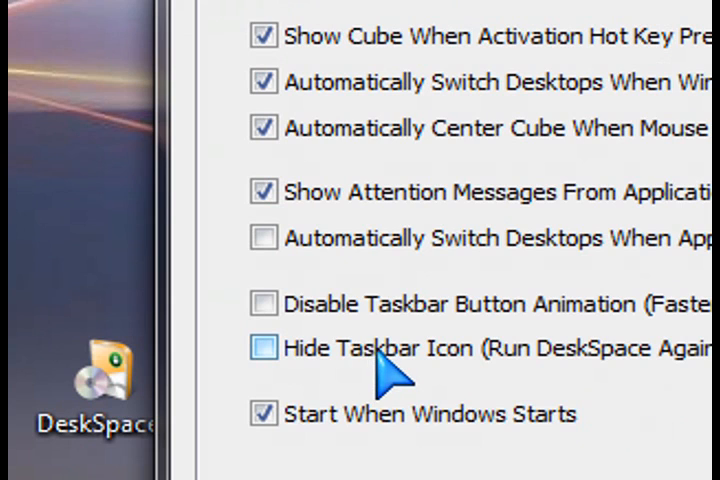
click(362, 143)
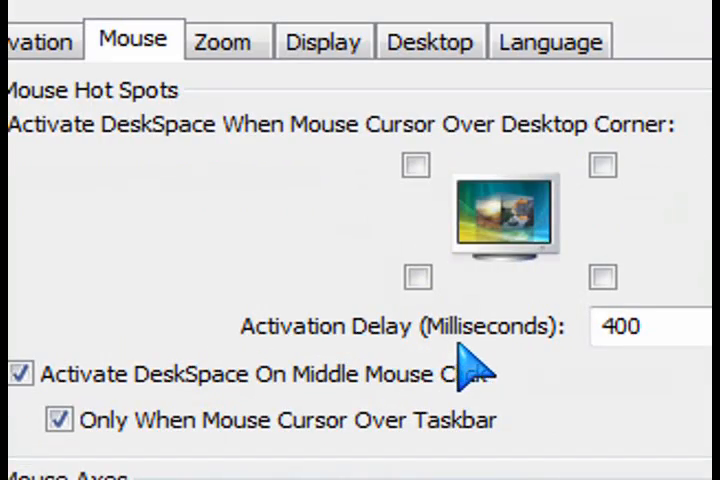
Review the Zoom sliders, then switch to the cube Display settings.
click(346, 137)
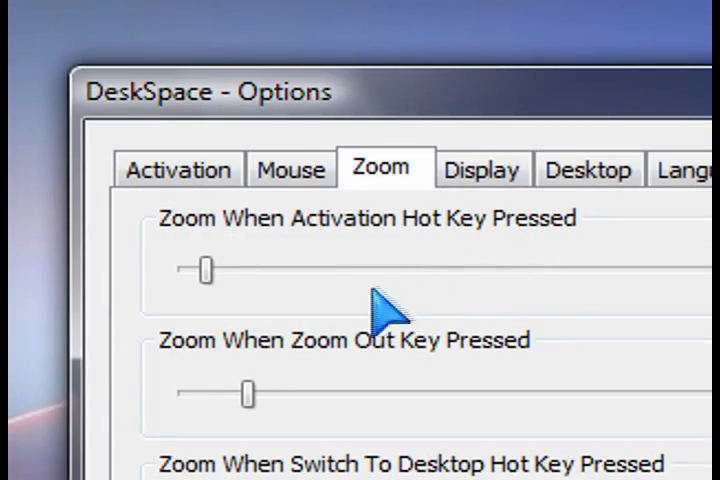
scroll(down, 3)
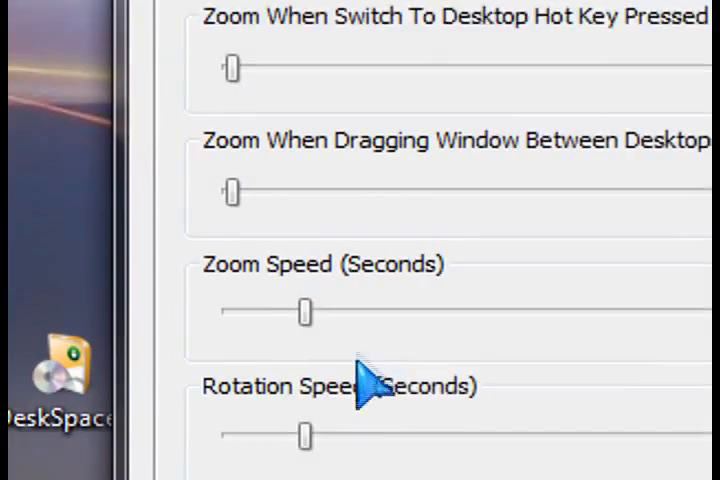
click(365, 137)
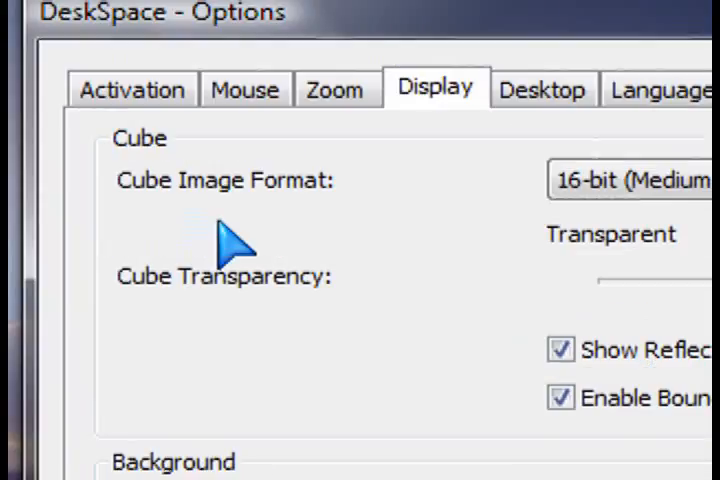
Scroll through the Display options, then switch to the Desktop hot key settings.
scroll(down, 3)
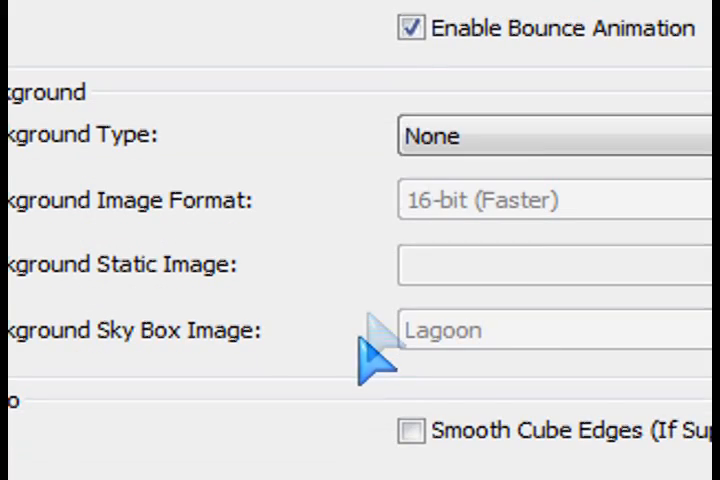
click(355, 56)
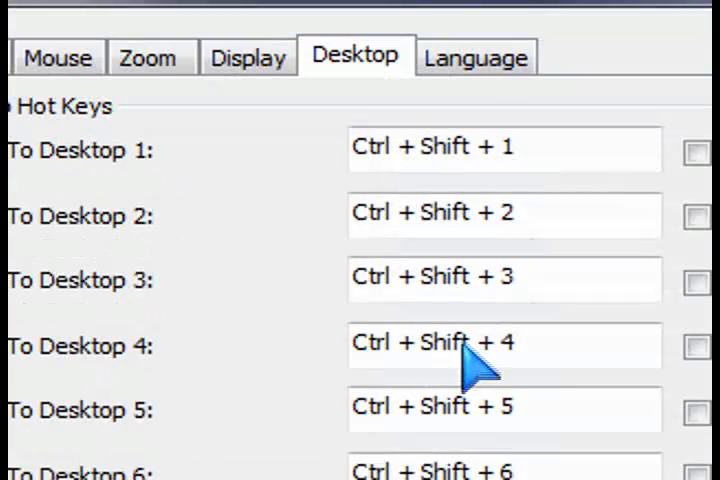
Close DeskSpace Options with OK after reviewing the Ctrl+Shift+number hot keys.
click(476, 57)
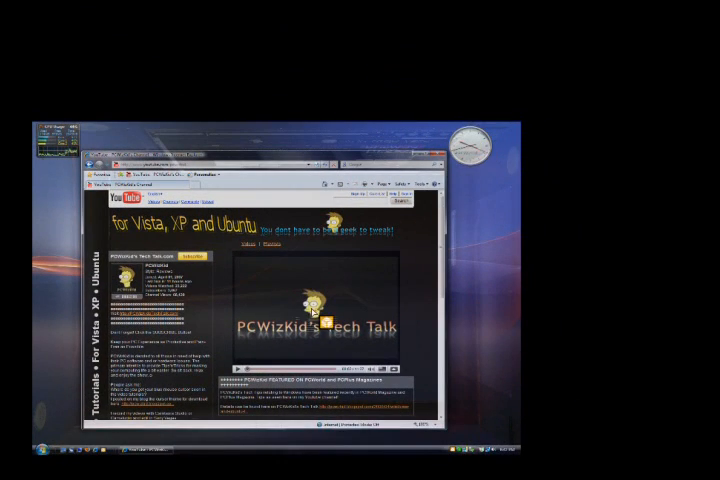
Pick a desktop from the DeskSpace 3D cube.
click(361, 448)
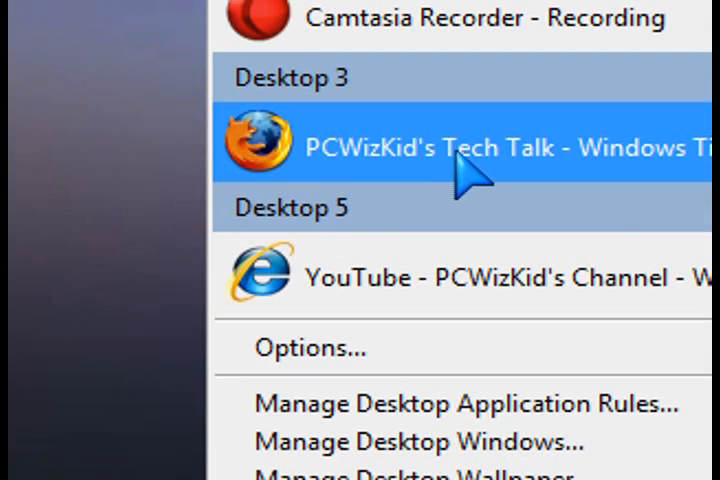
mouse_move(458, 155)
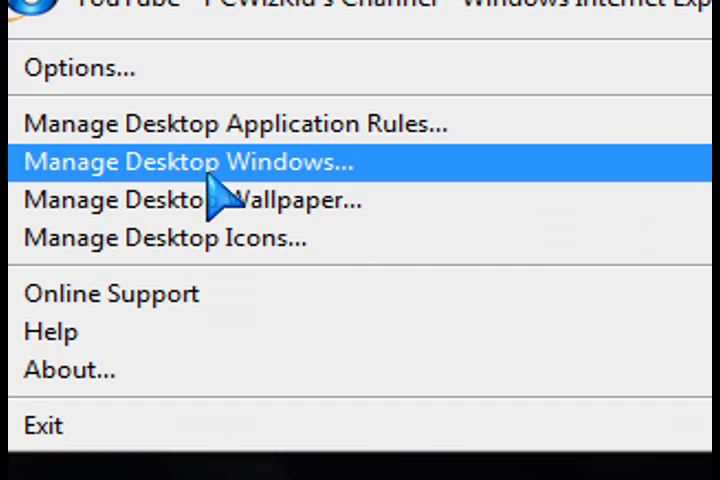
Choose Manage Desktop Windows... from the DeskSpace tray menu.
click(190, 162)
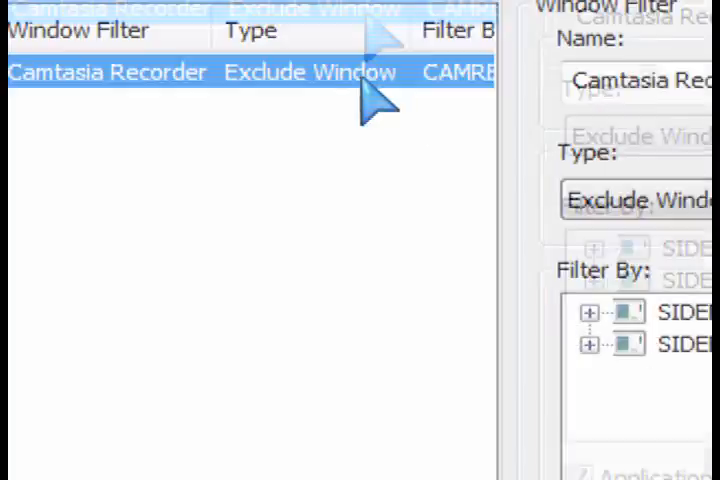